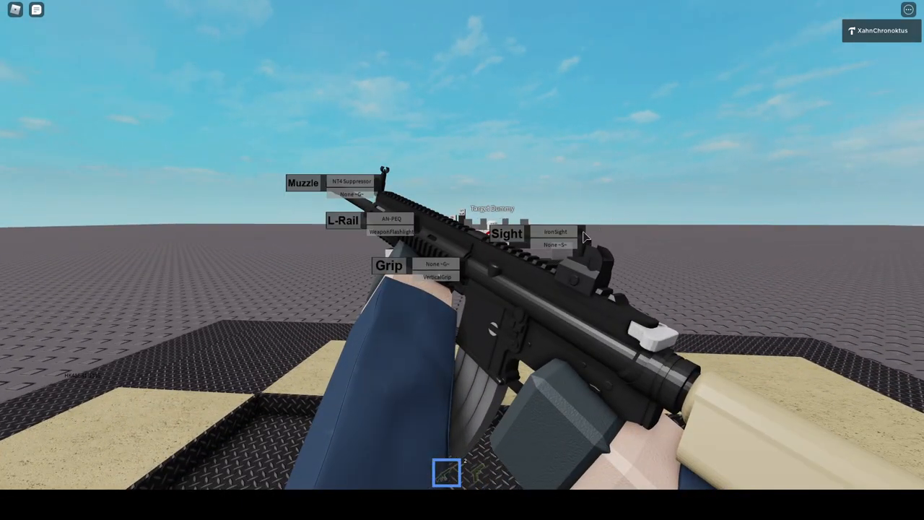
mouse_move(412, 269)
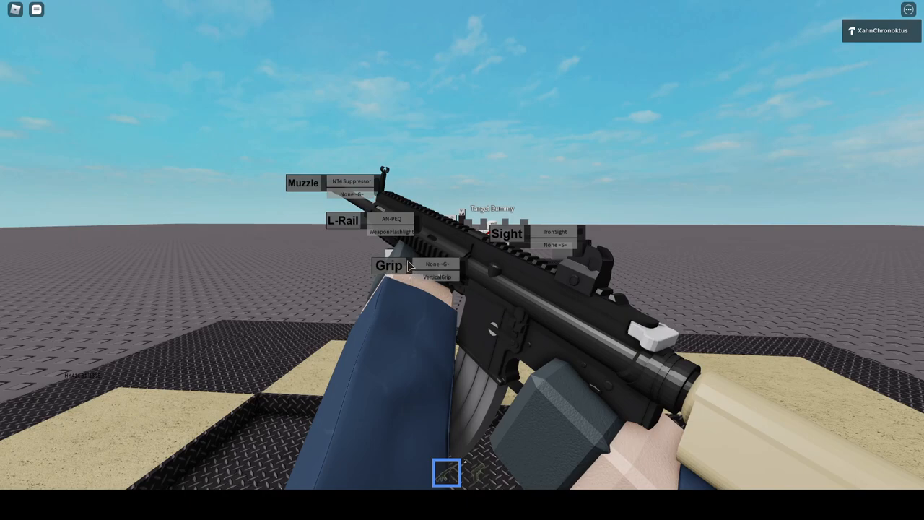
mouse_move(357, 487)
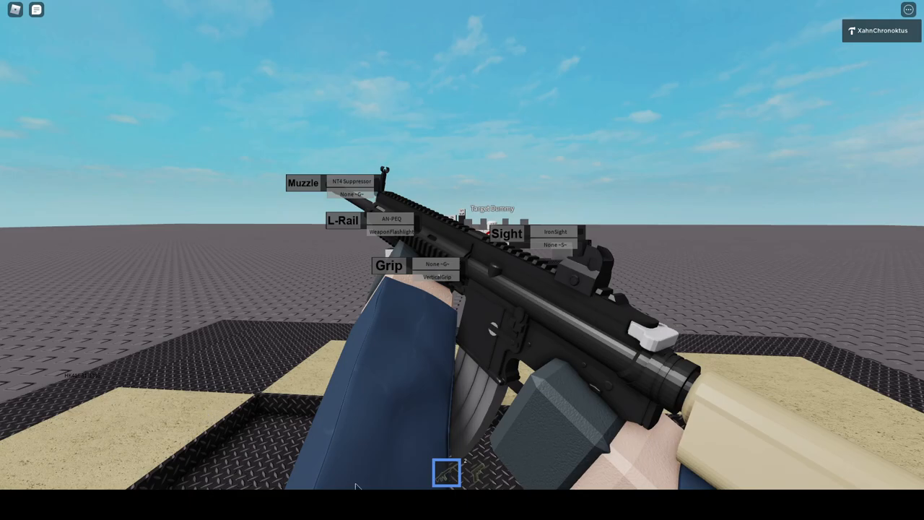